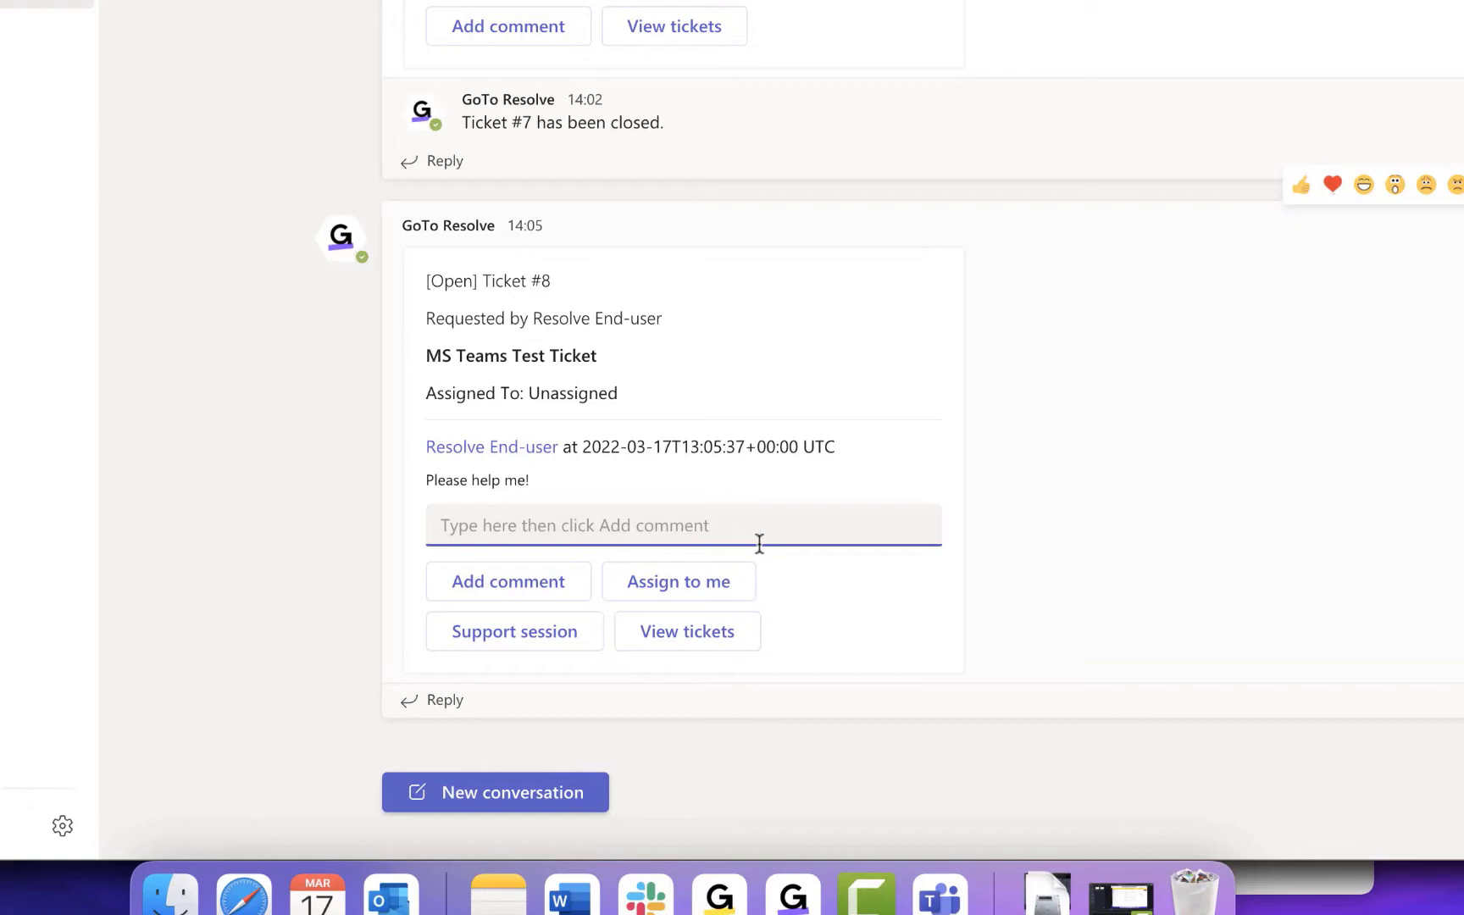
- Post the comment 'Help is on the way!' on ticket #8 and assign it to yourself
click(507, 581)
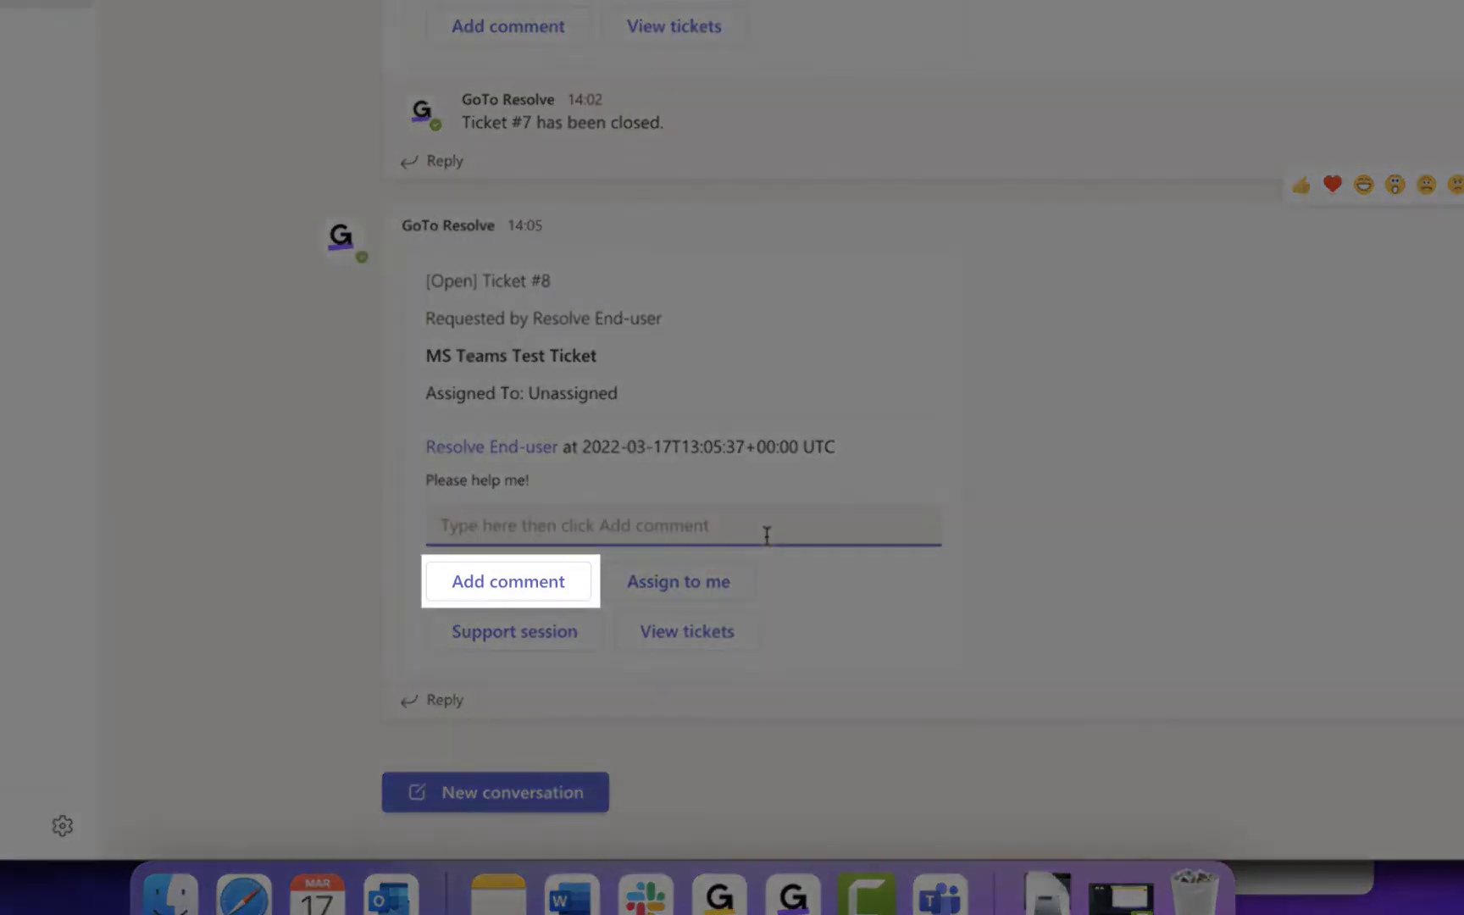
text(Help is on the way!)
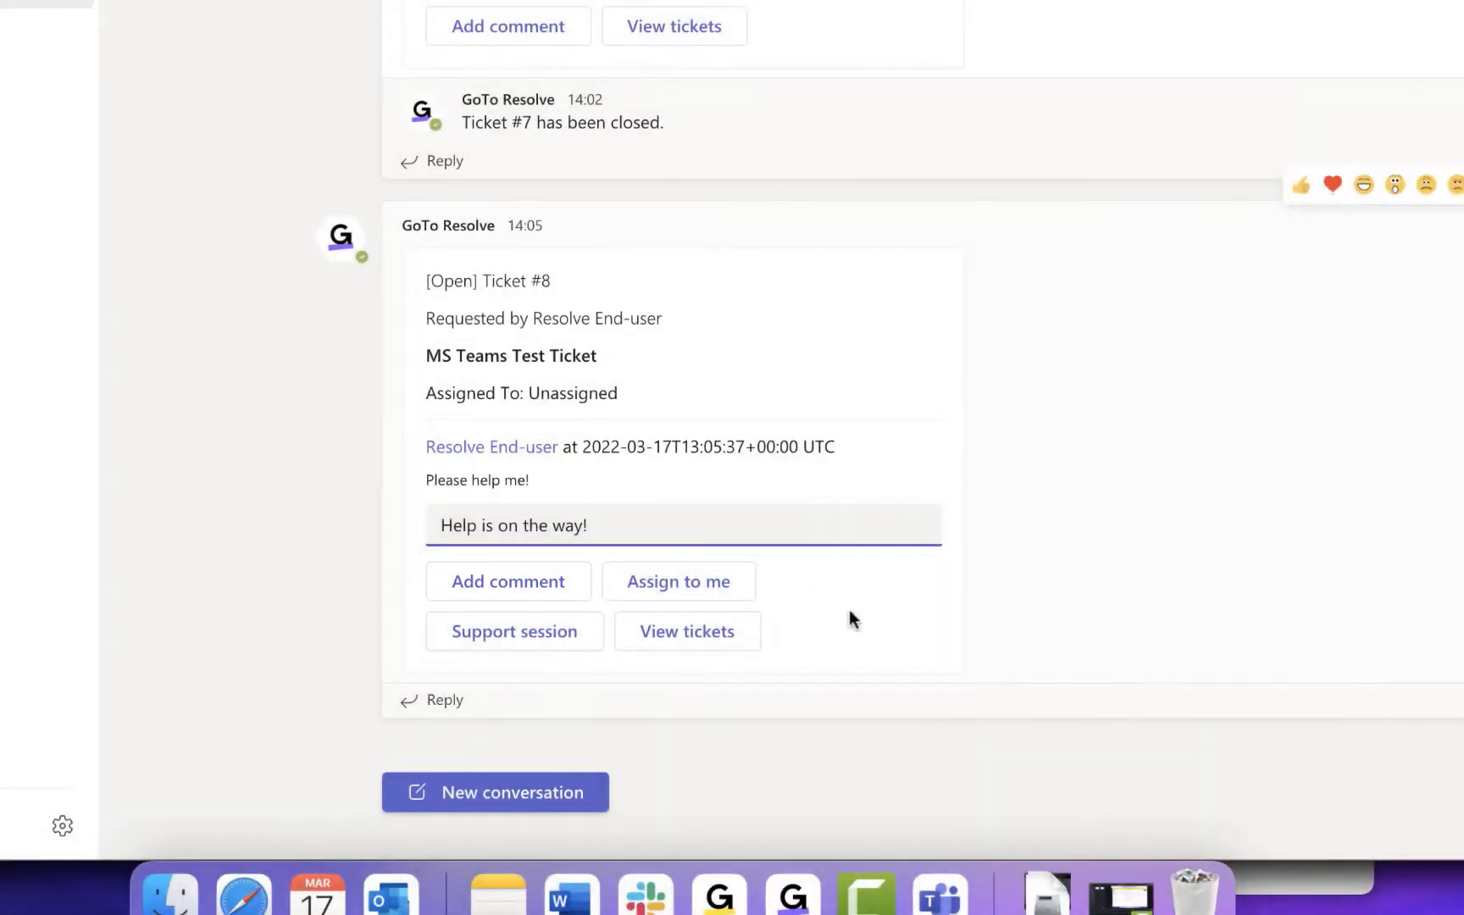
click(507, 581)
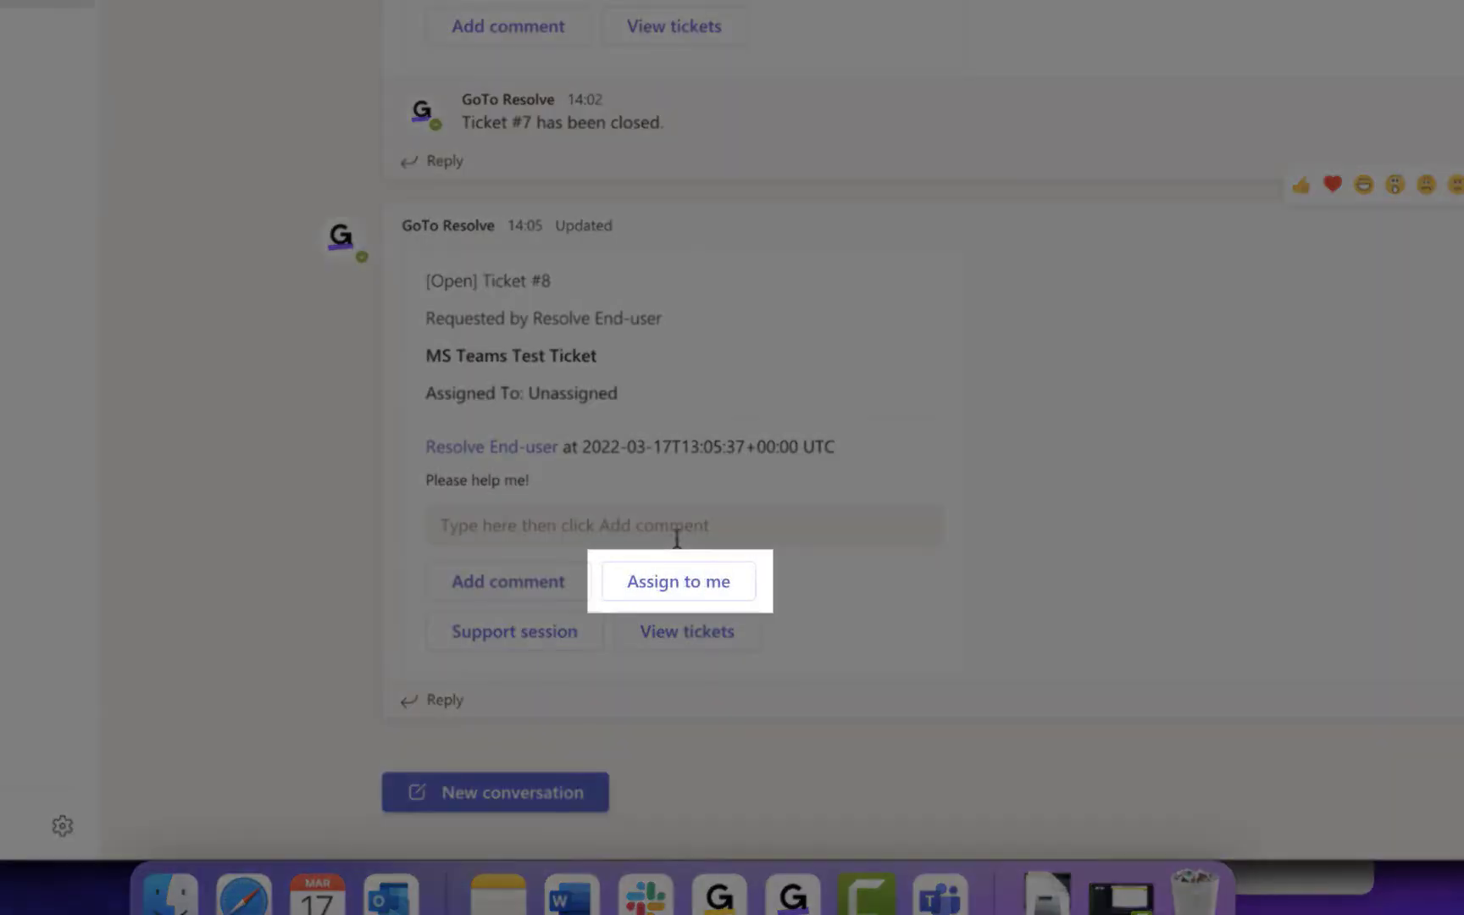
click(678, 581)
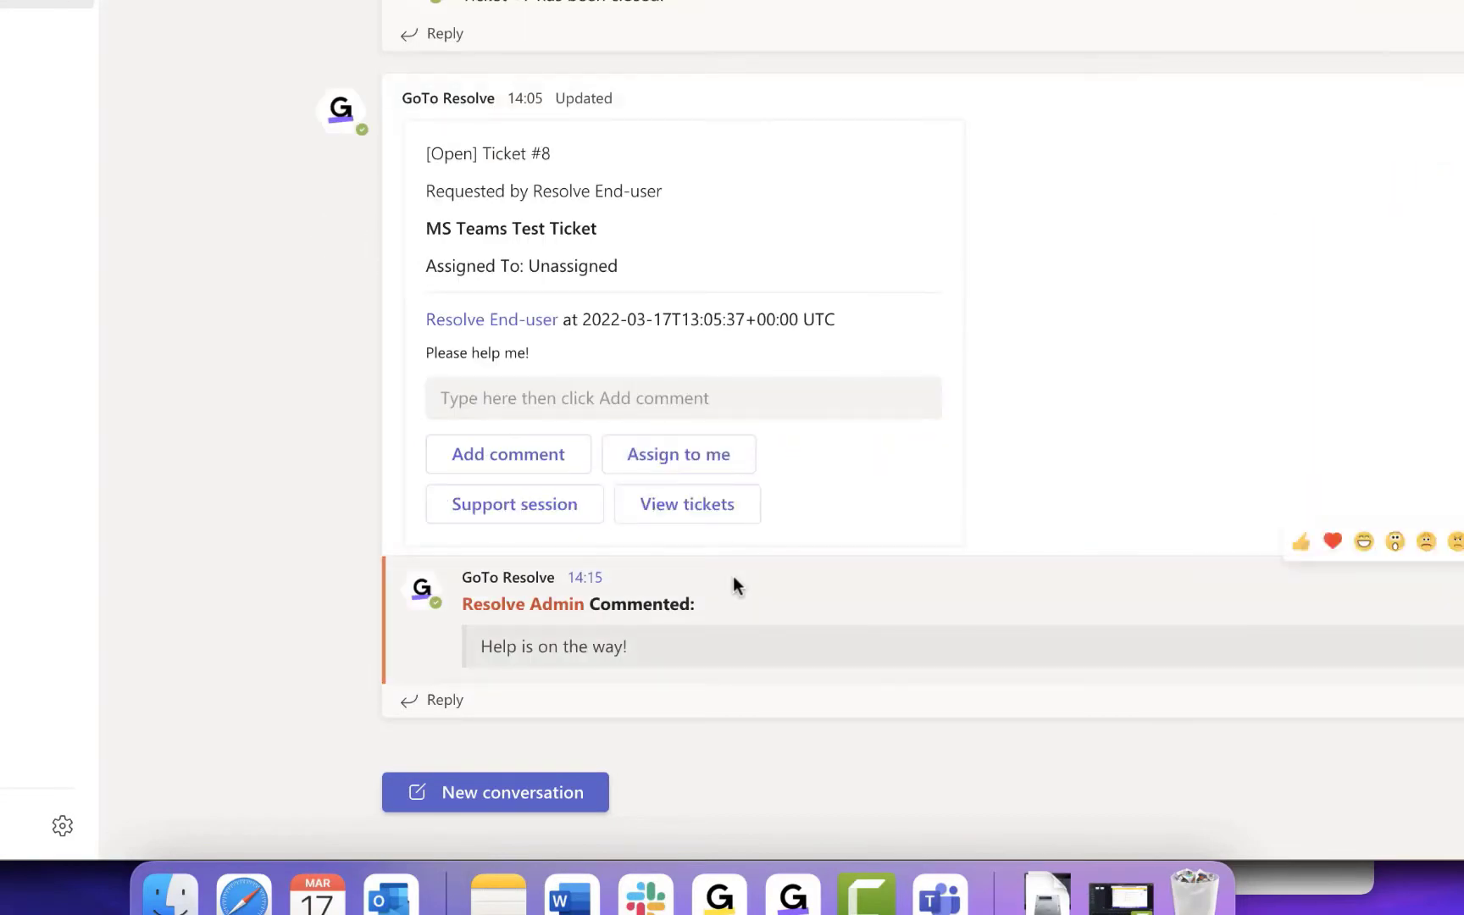
- Confirm ticket #8's new assignee and bring up the GoTo Resolve My Tickets list
click(513, 506)
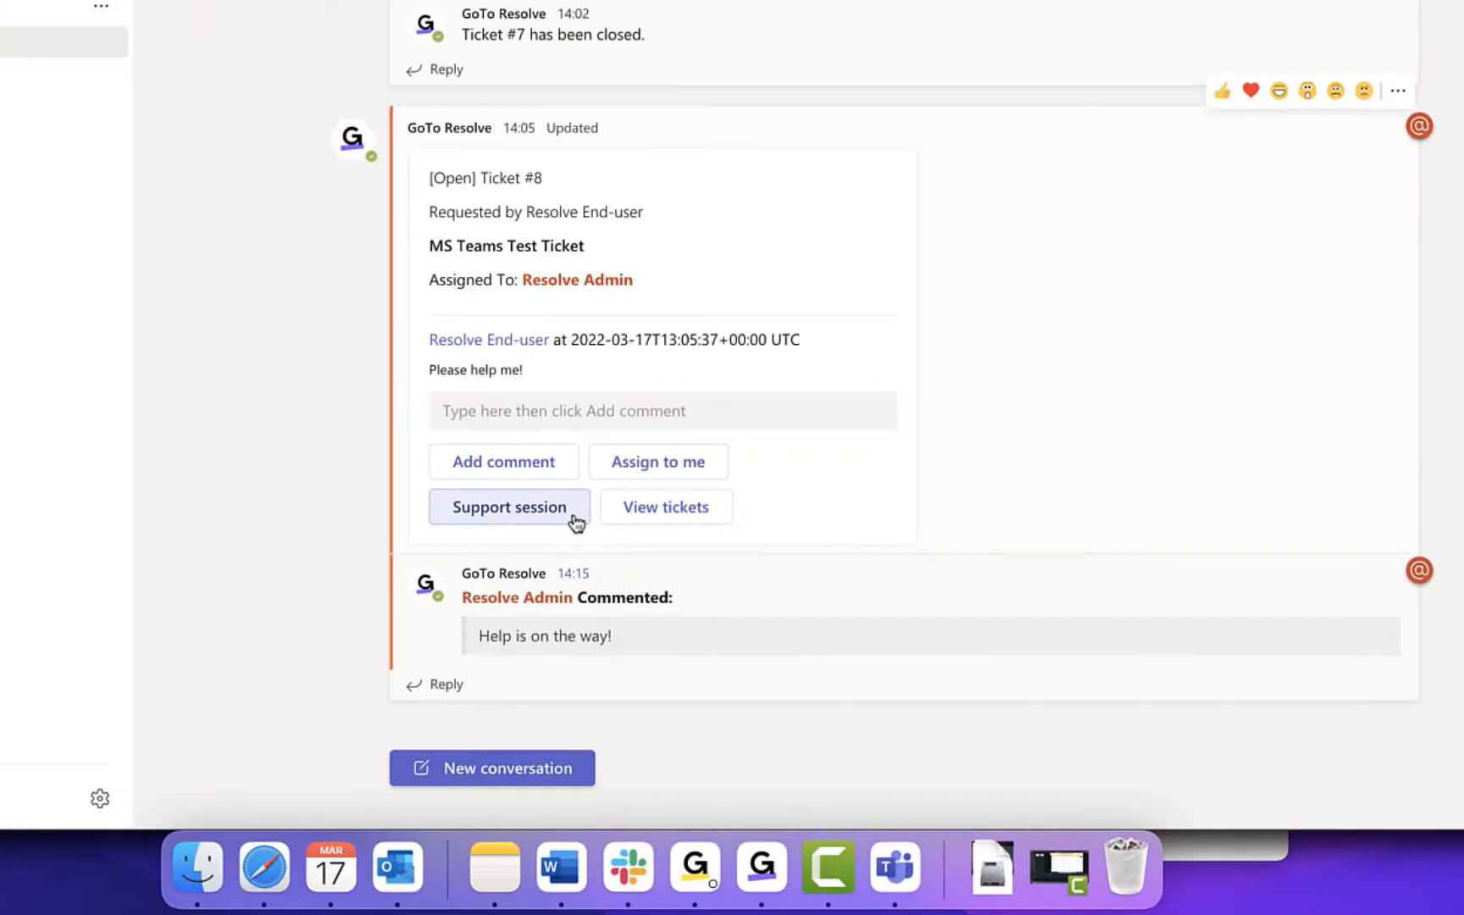
click(664, 507)
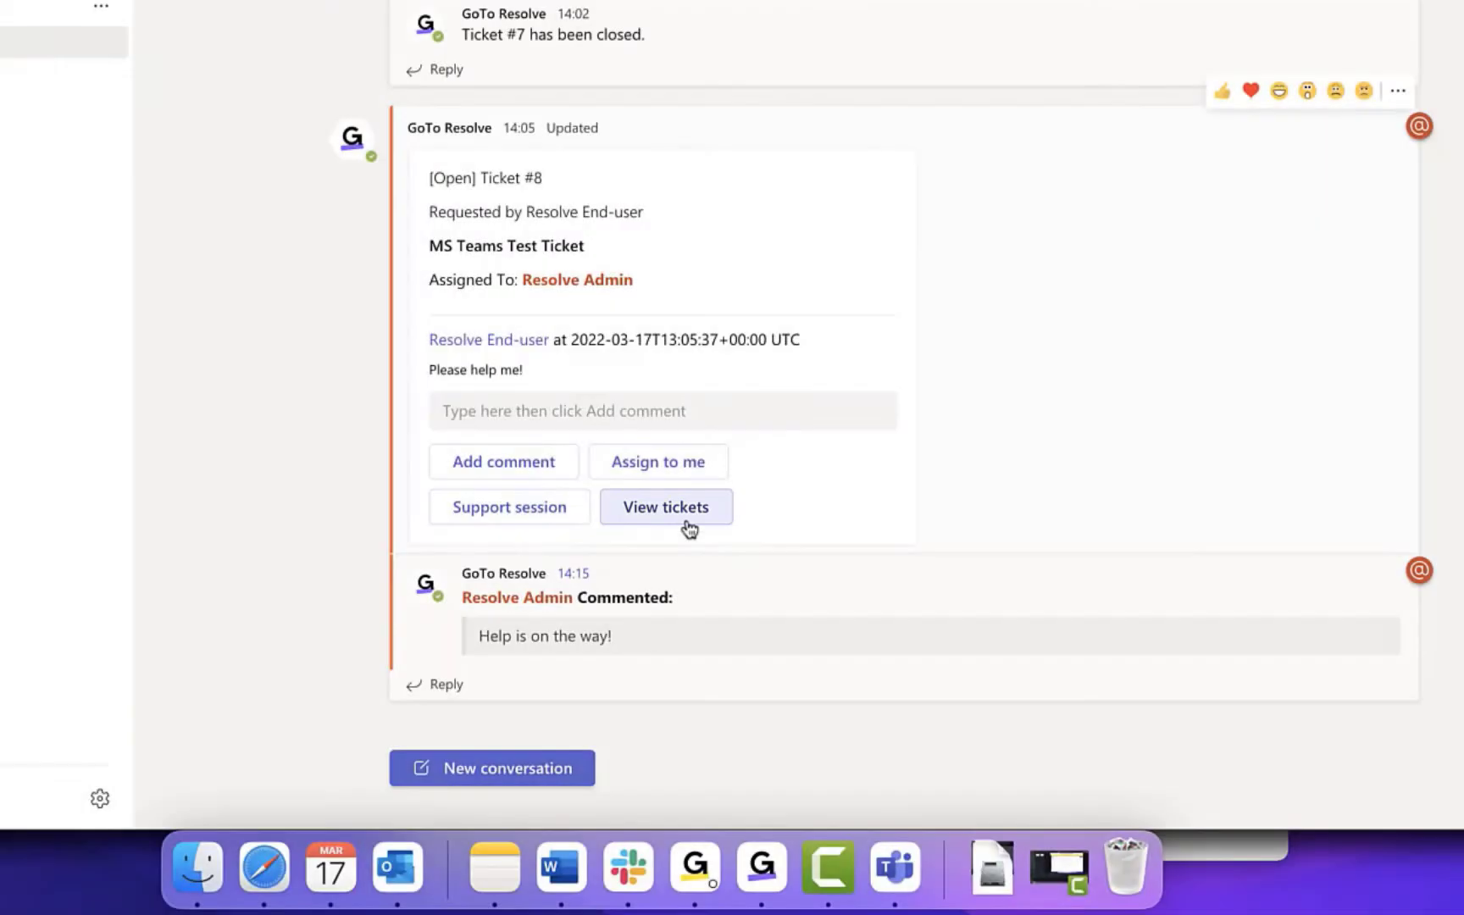
click(666, 507)
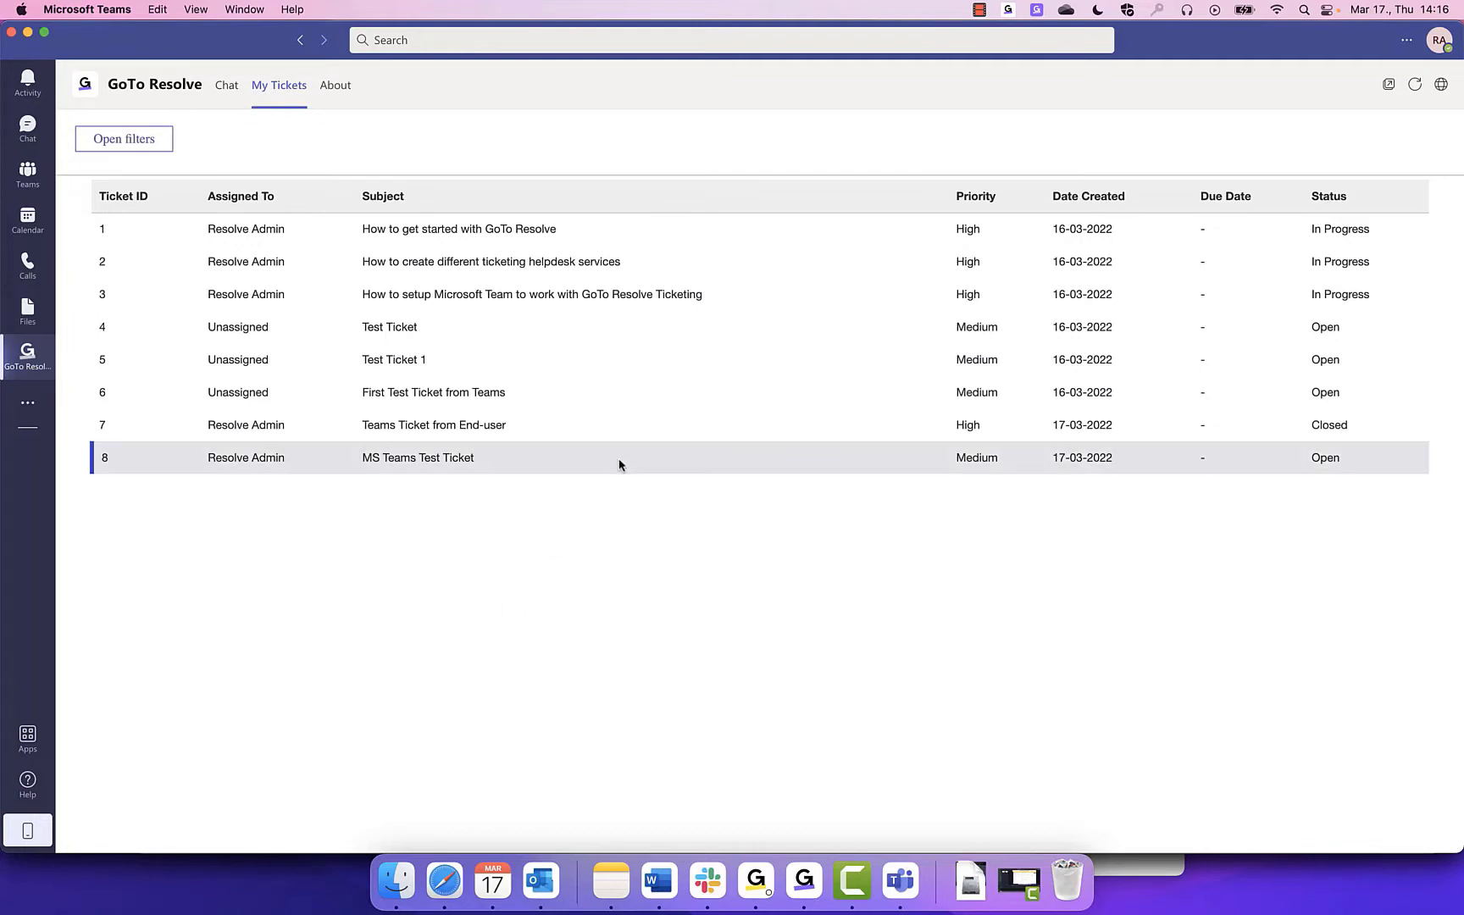
- Review ticket #8's details and its 'Help is on the way!' comment, then dismiss them
click(417, 458)
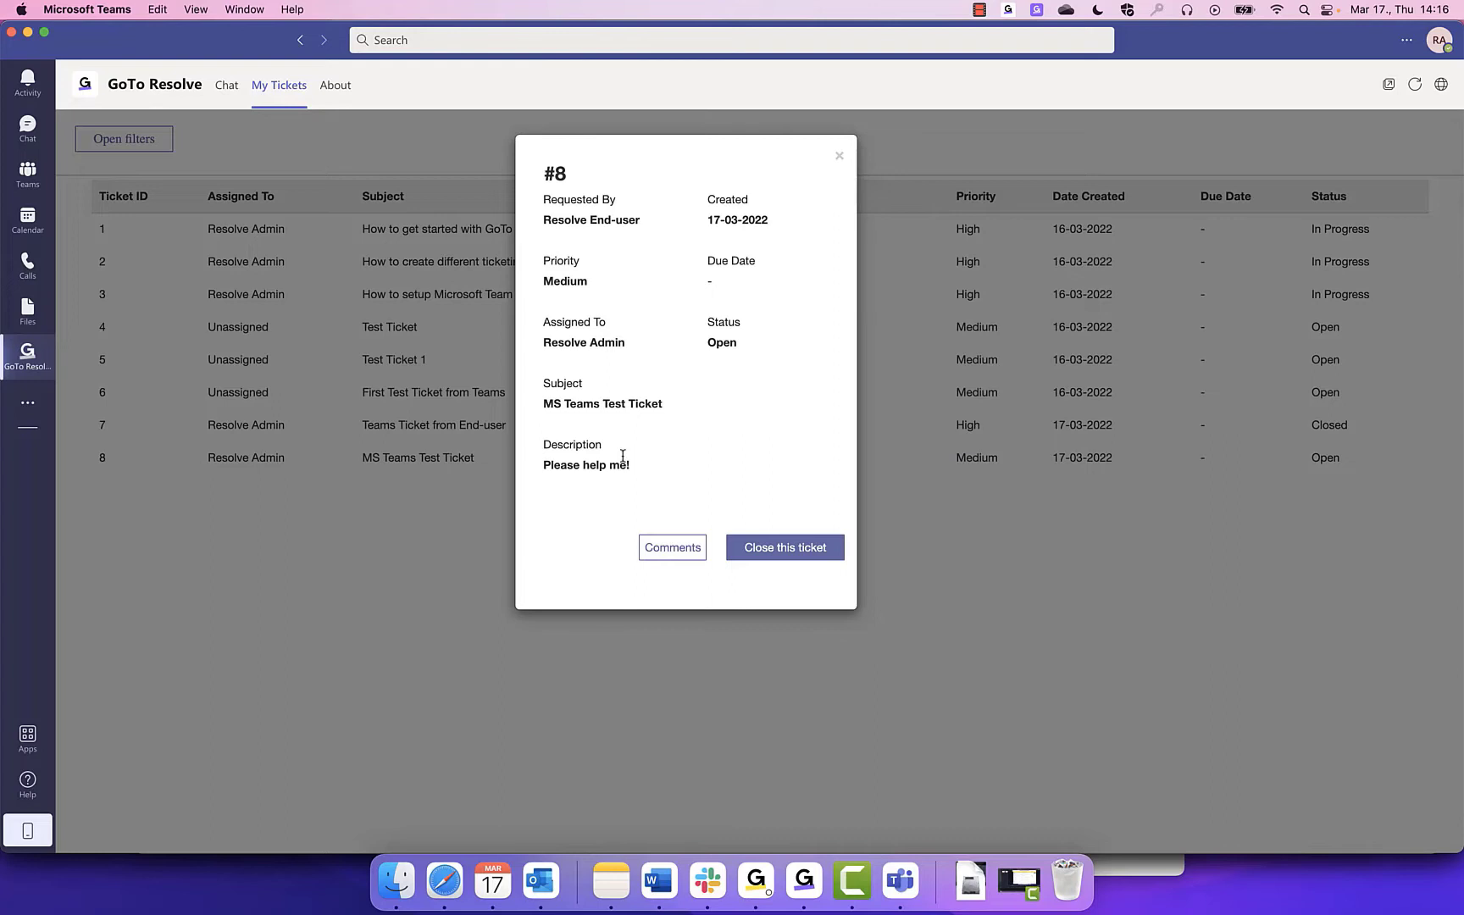
click(671, 547)
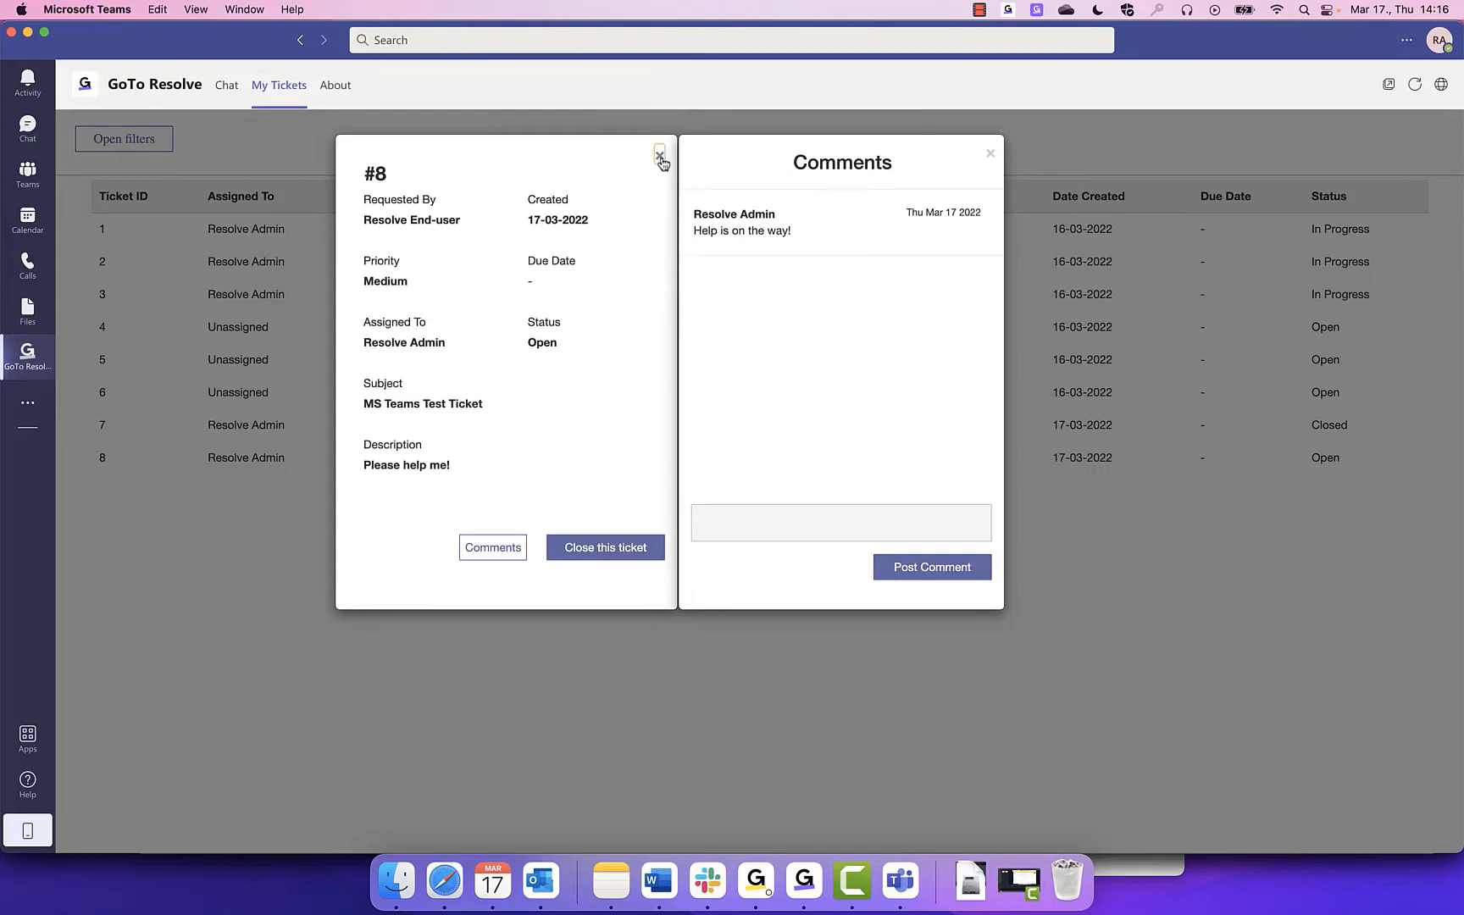
click(660, 154)
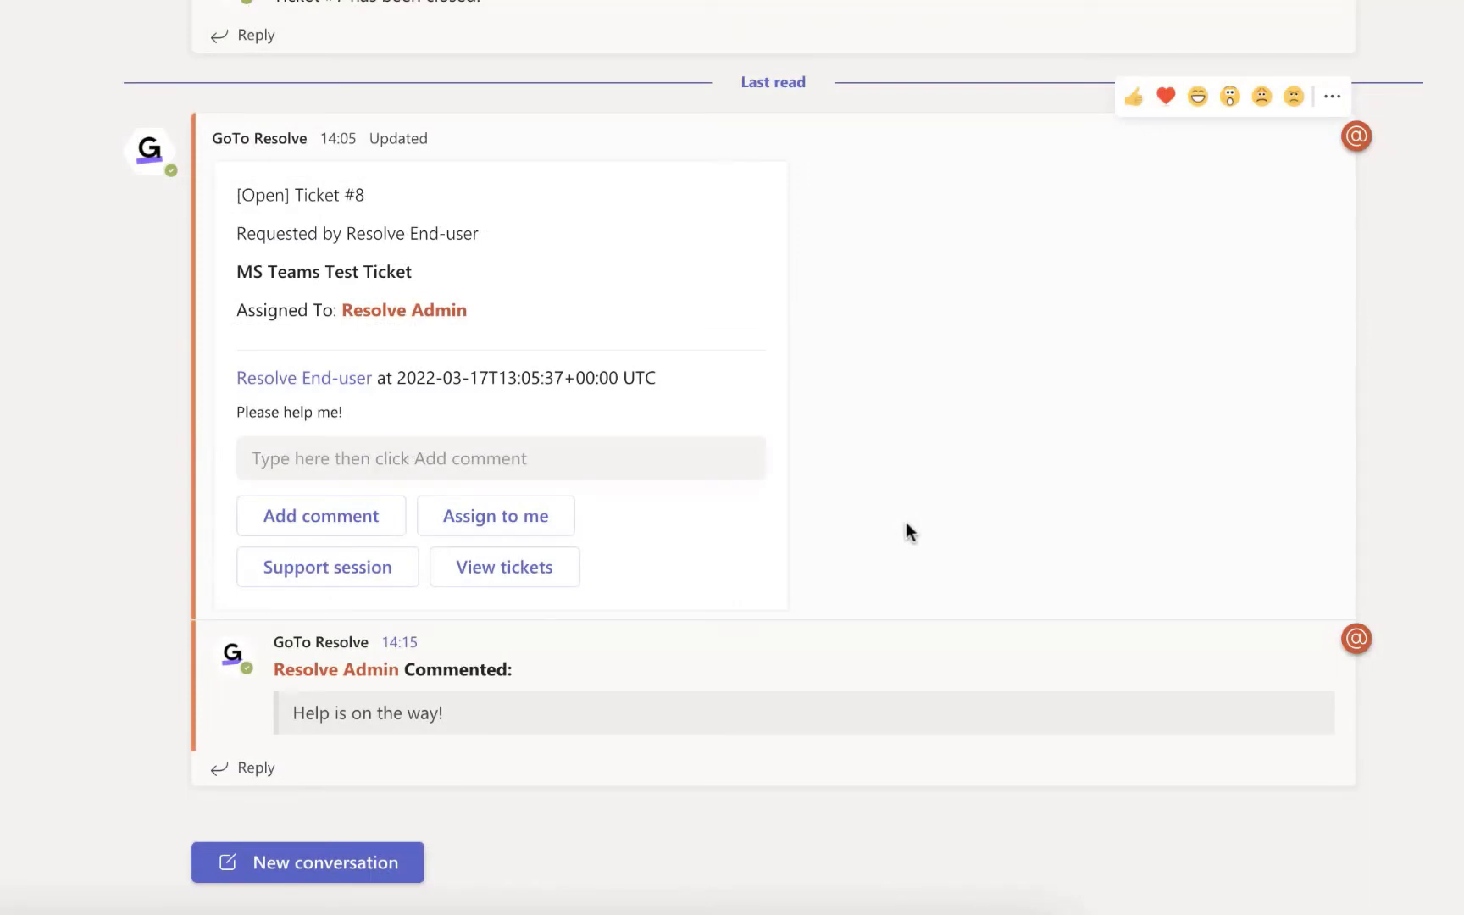
- Request a support session for ticket #8 and launch GoTo Resolve once accepted
click(327, 566)
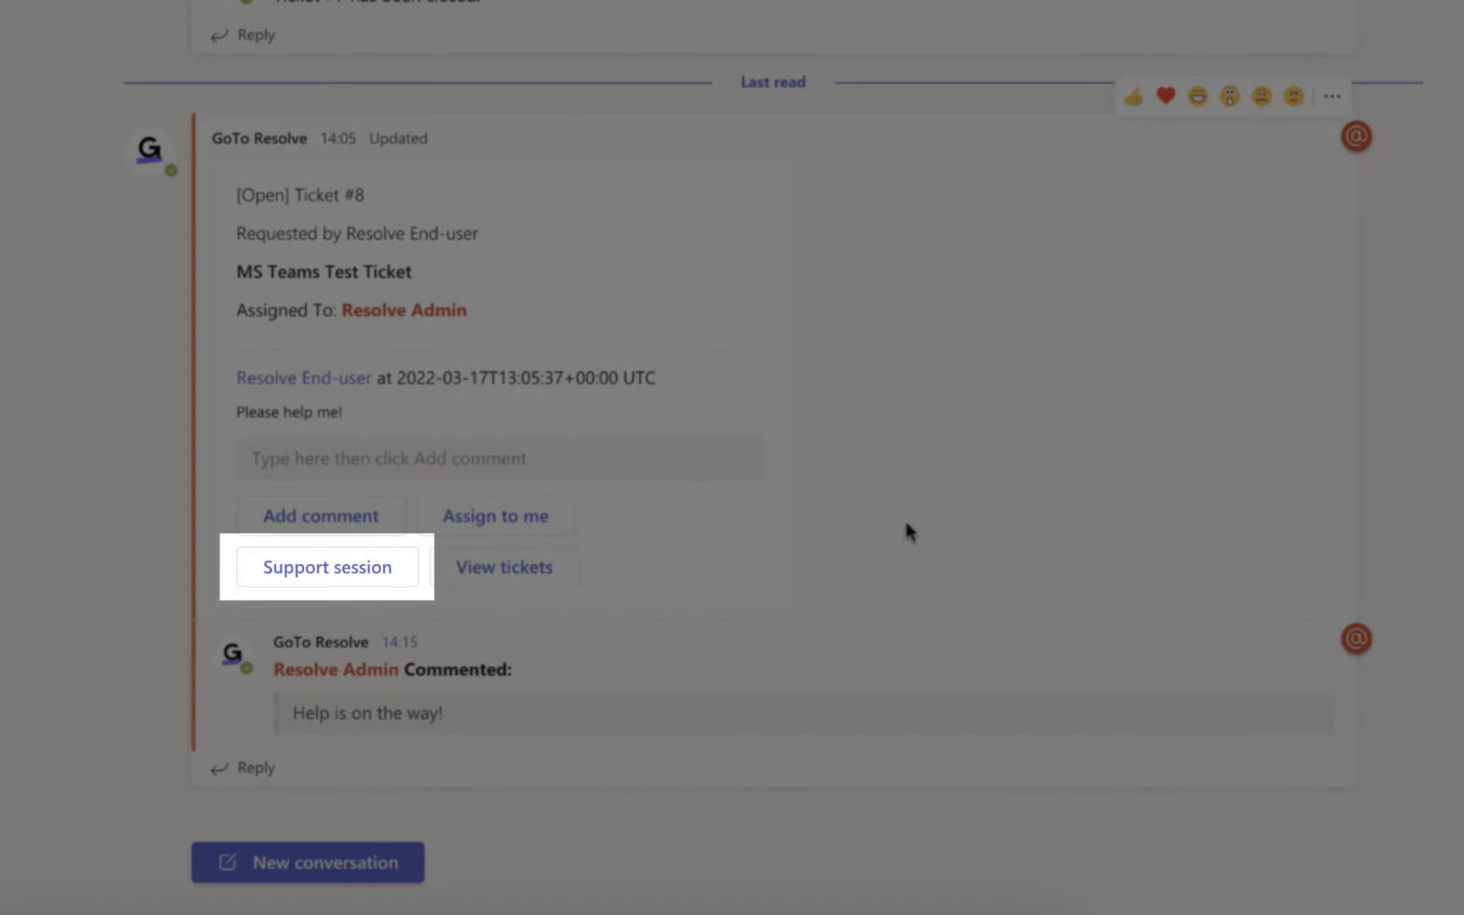
click(327, 566)
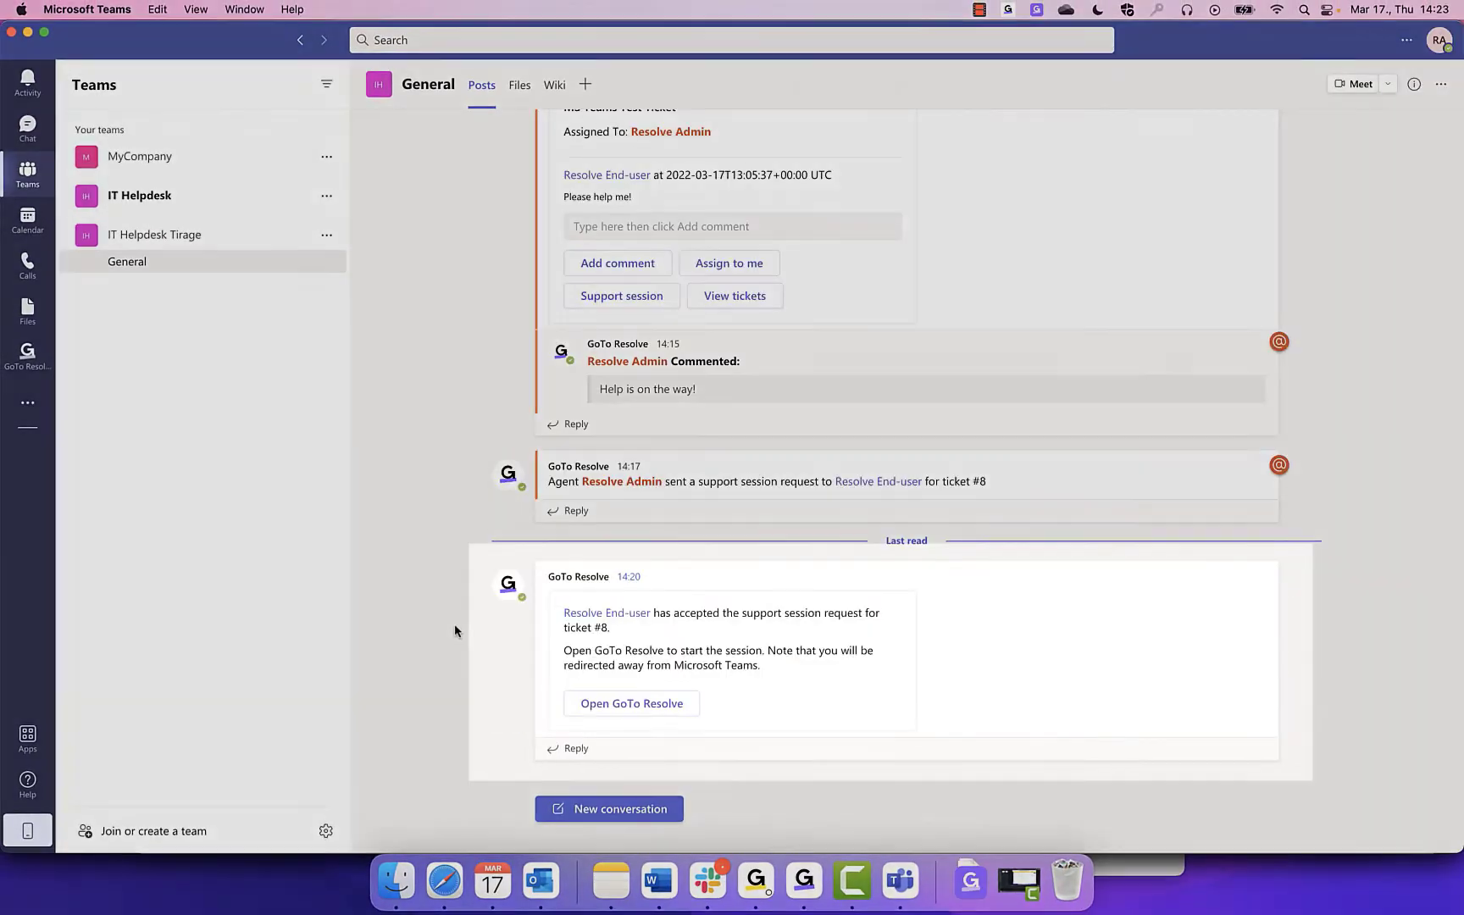
click(631, 703)
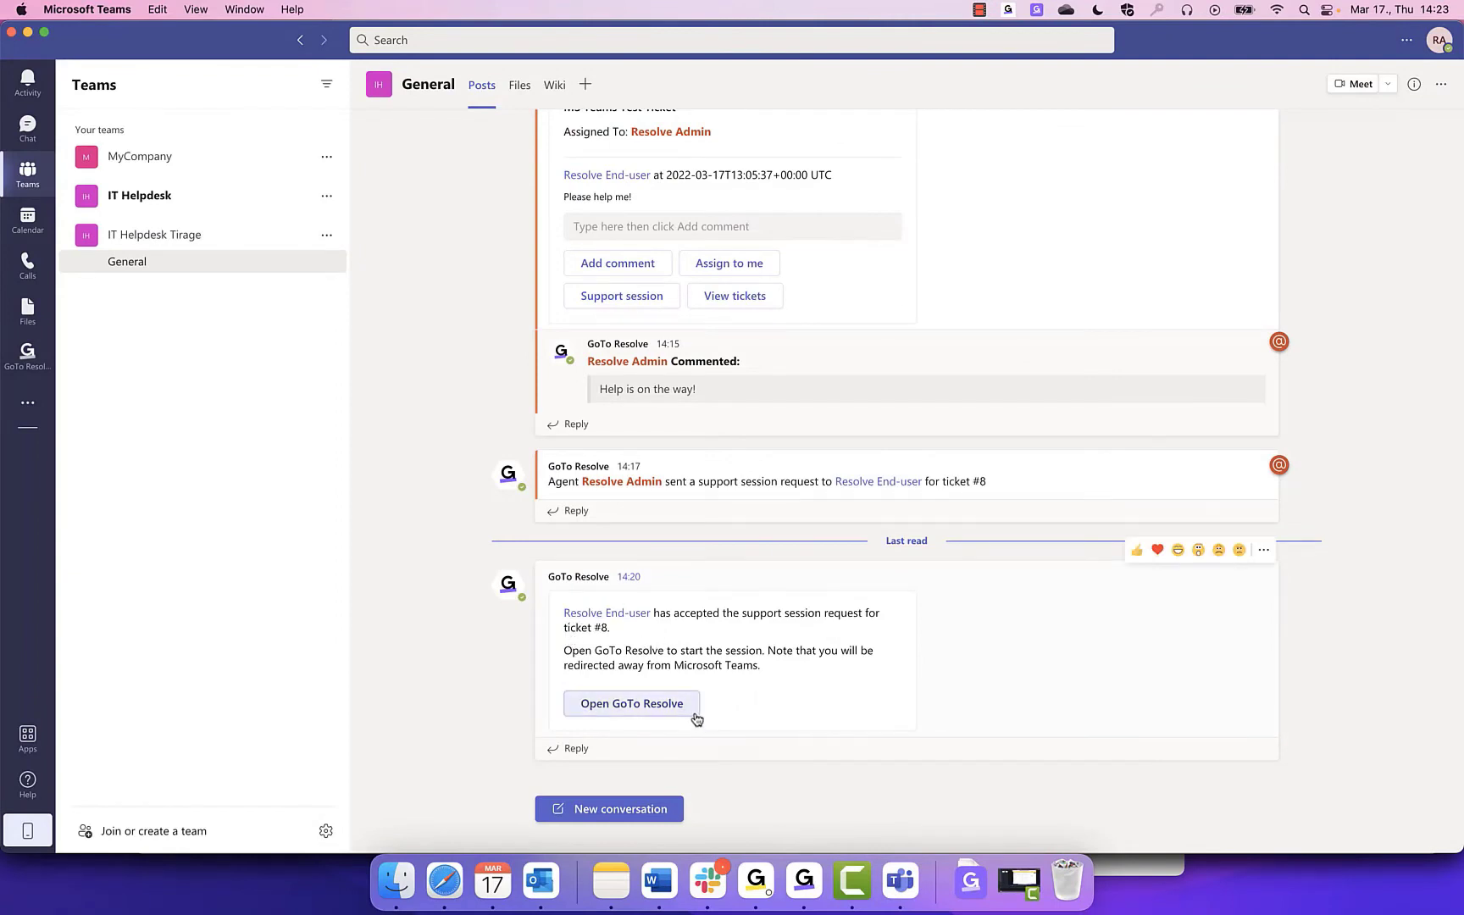
click(632, 703)
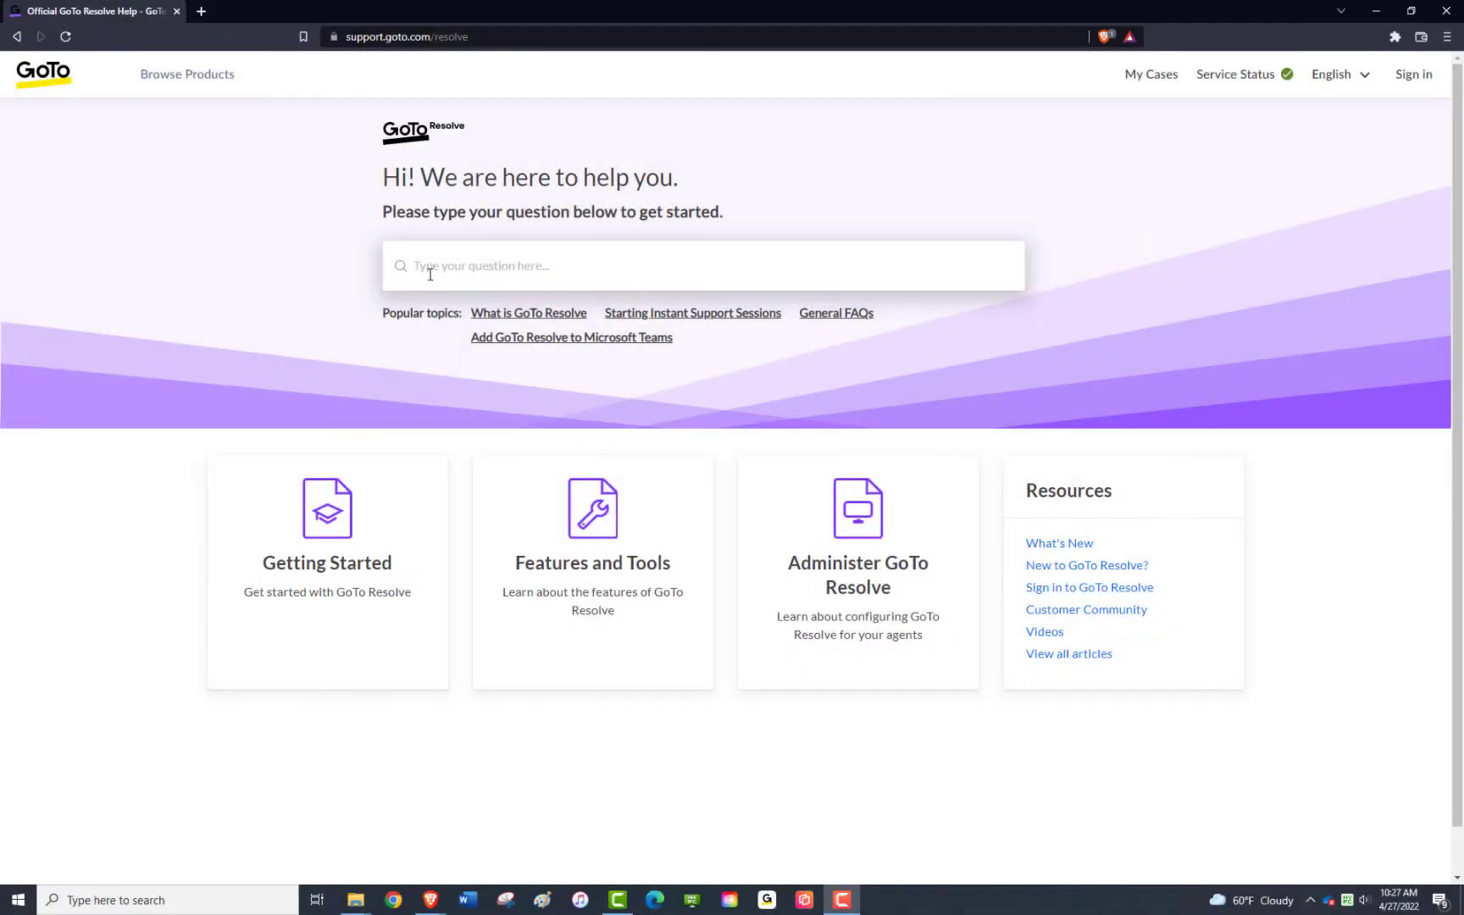
- Search GoTo Resolve Help for 'agent experience' and open the Remote Support – Agent Experience video
text(agent experience)
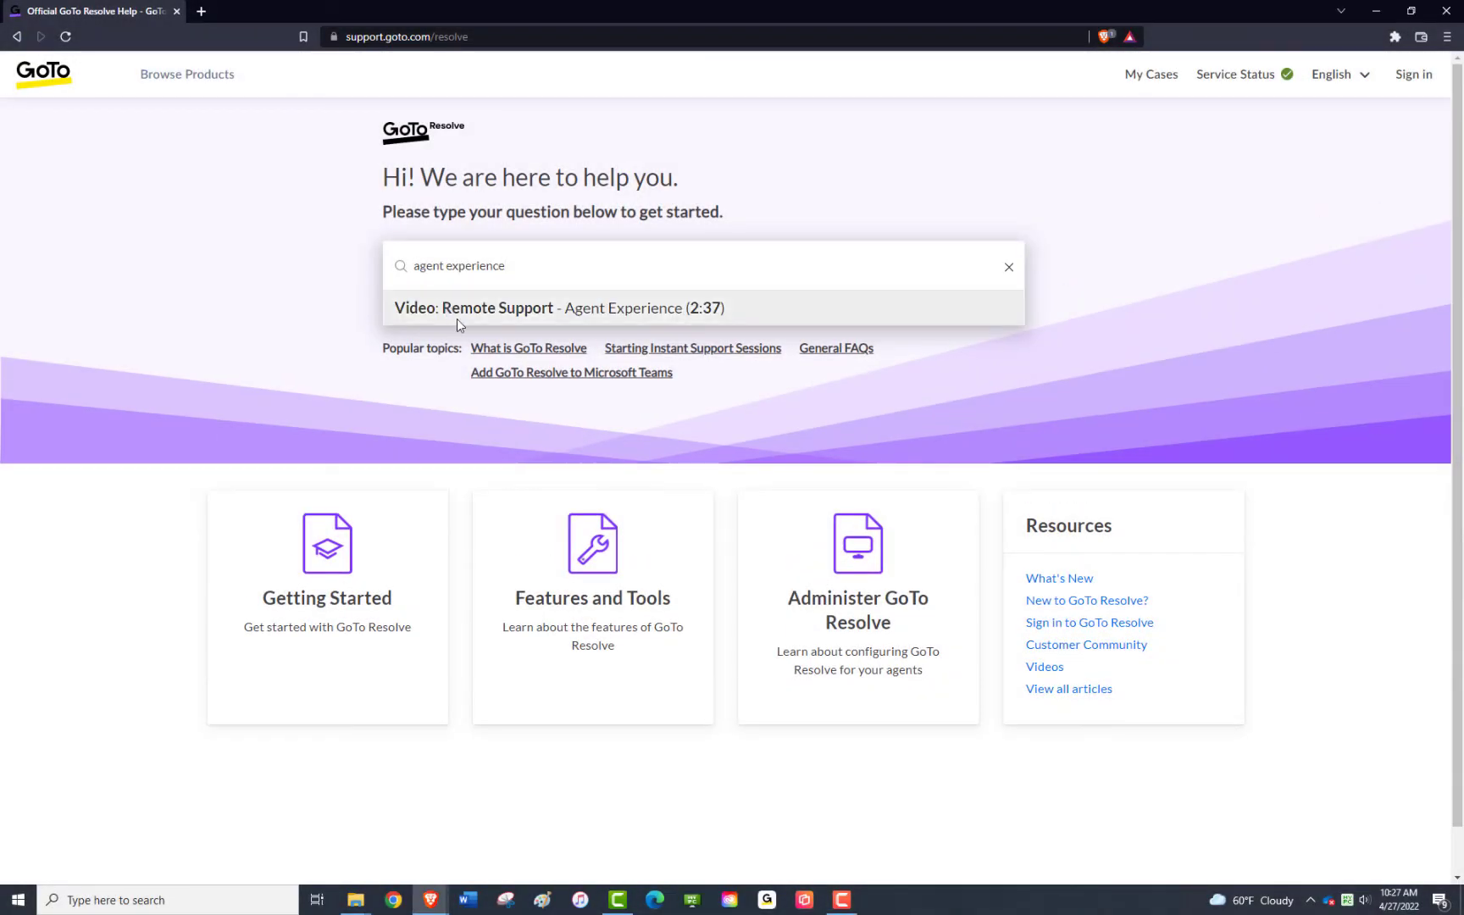
click(557, 309)
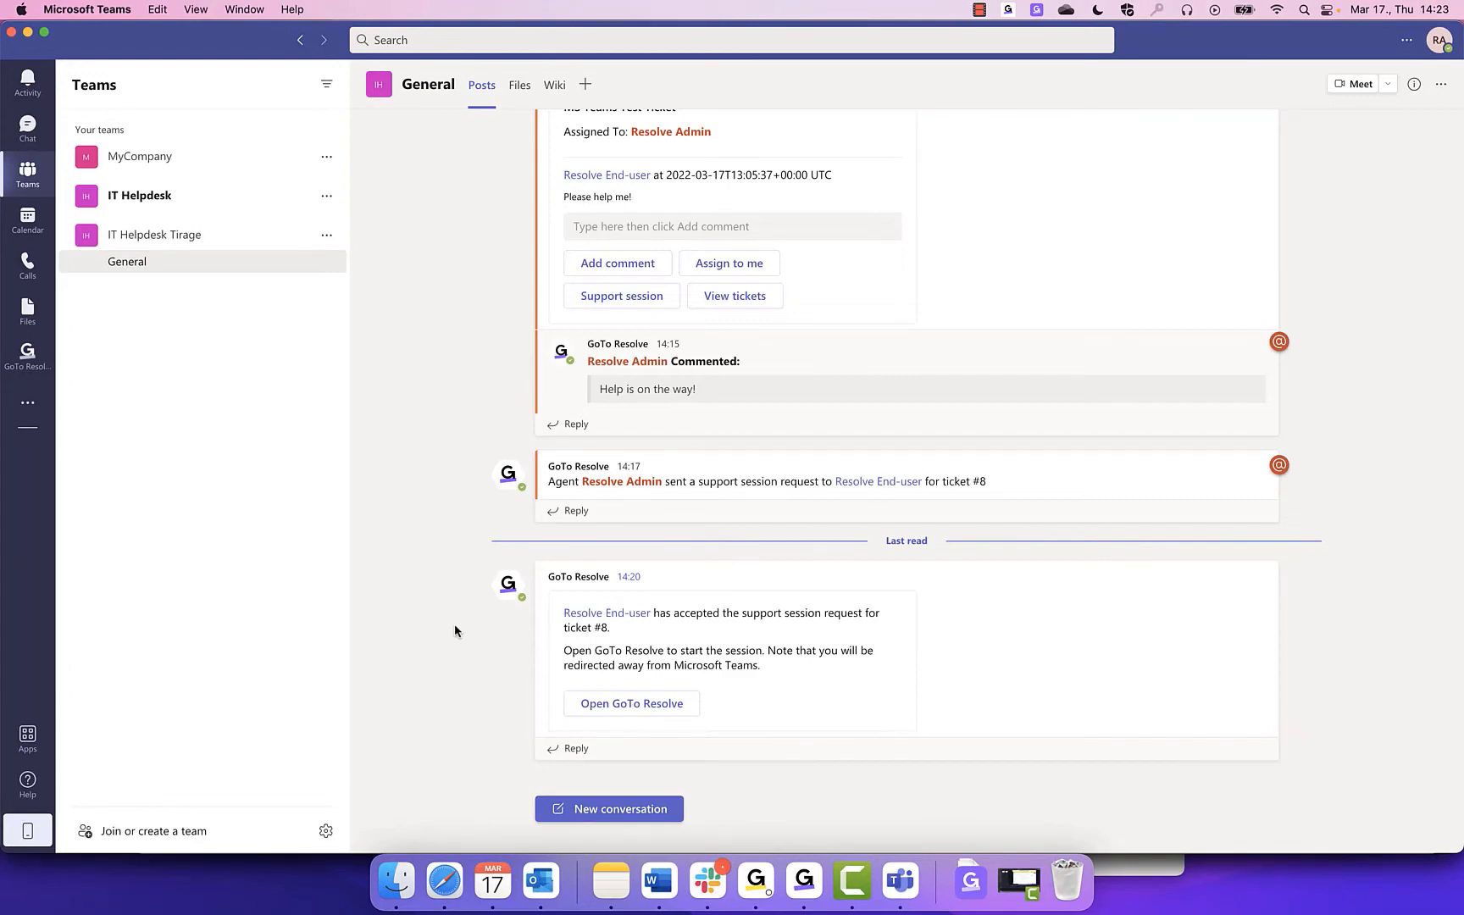
- Close ticket #8 from the My Tickets list and acknowledge the closure confirmation
click(630, 704)
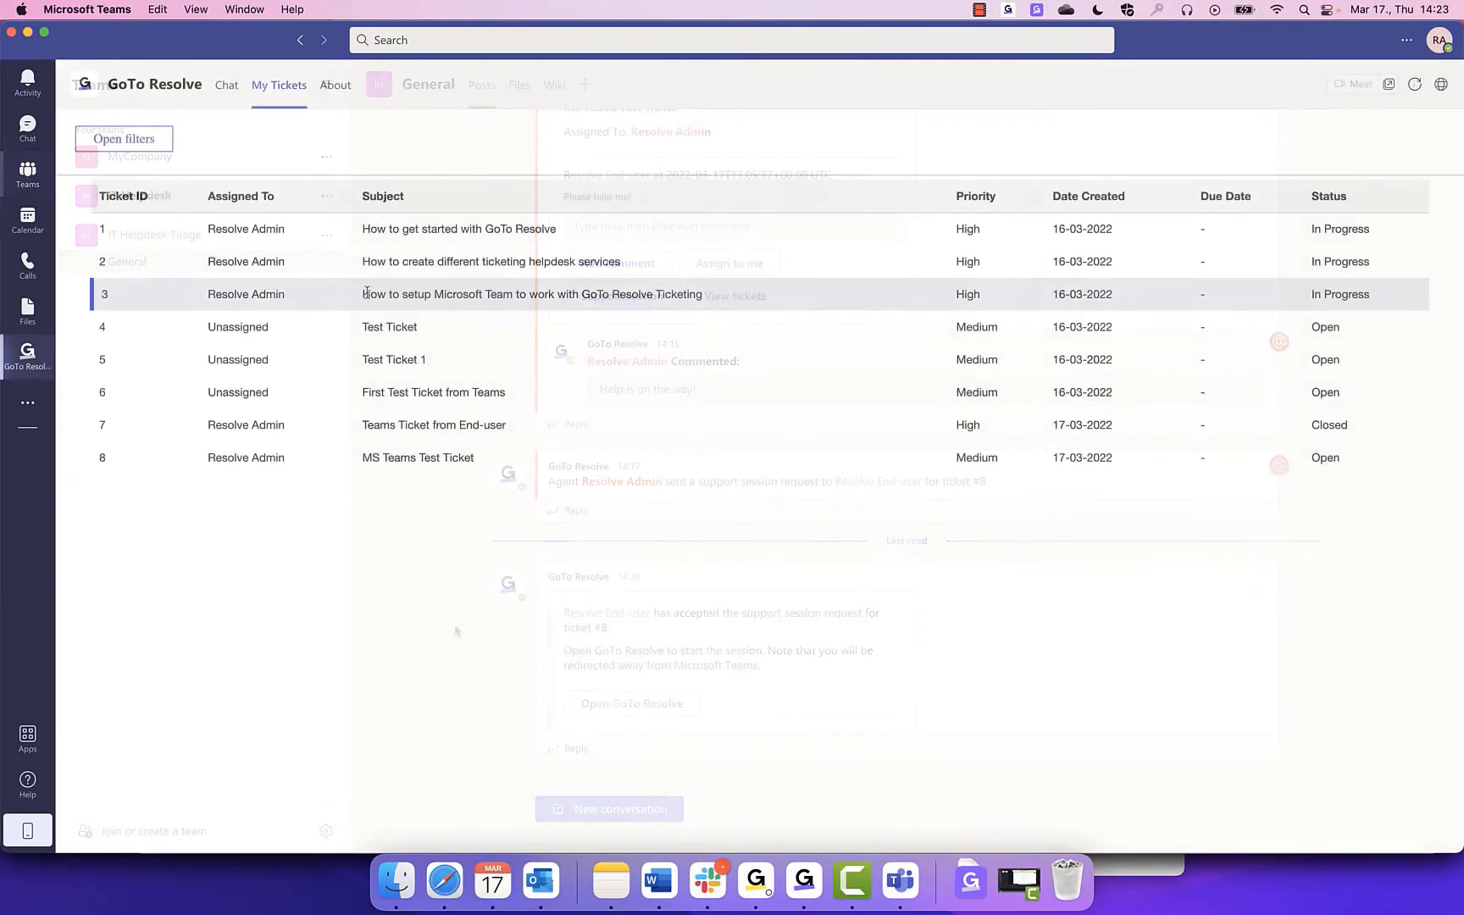
click(278, 85)
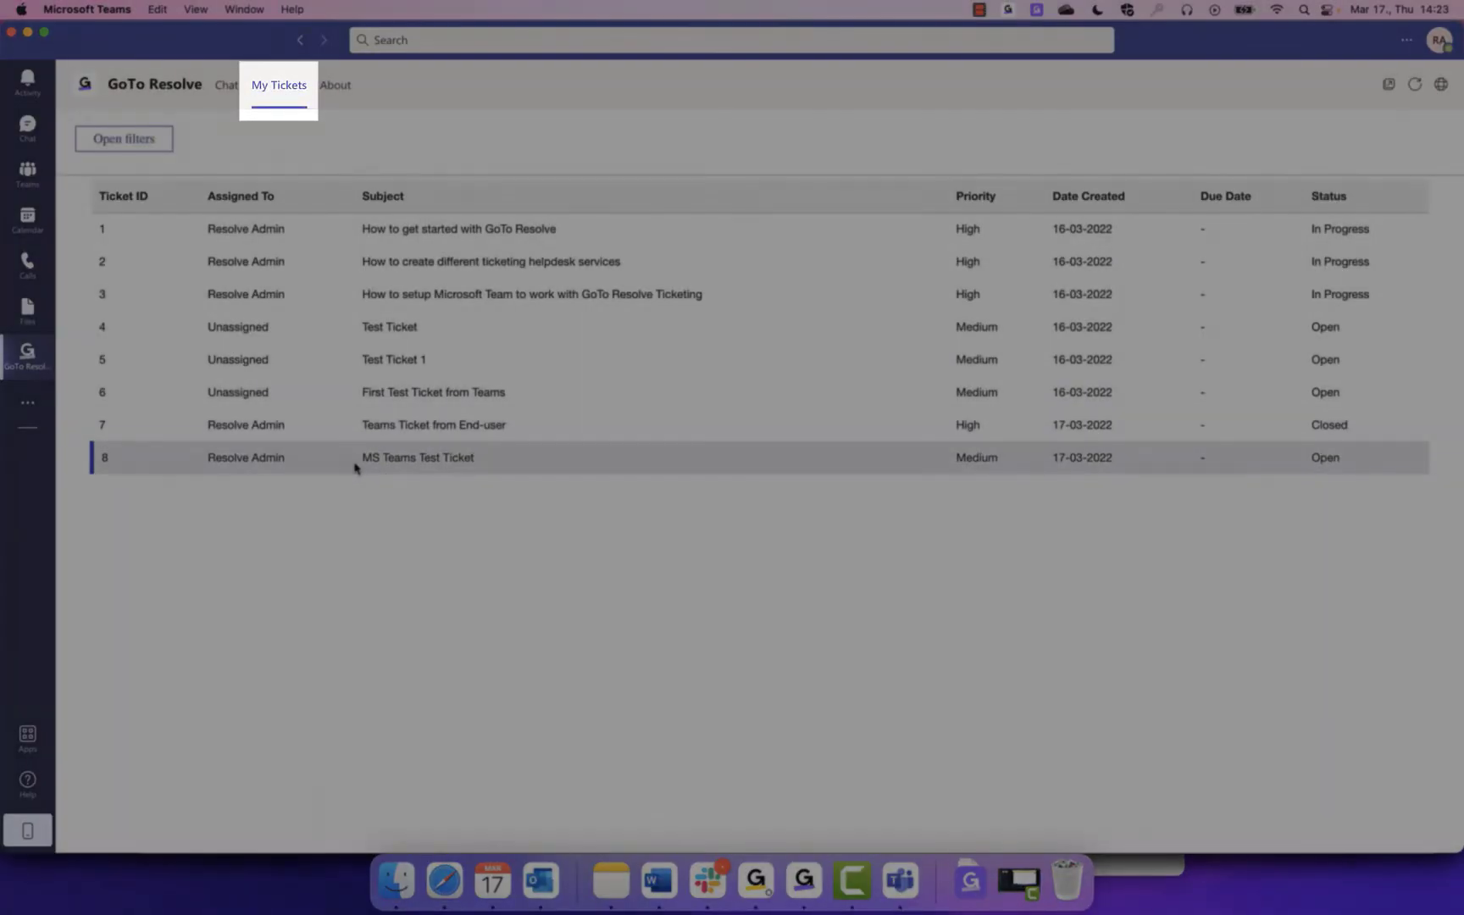
click(417, 458)
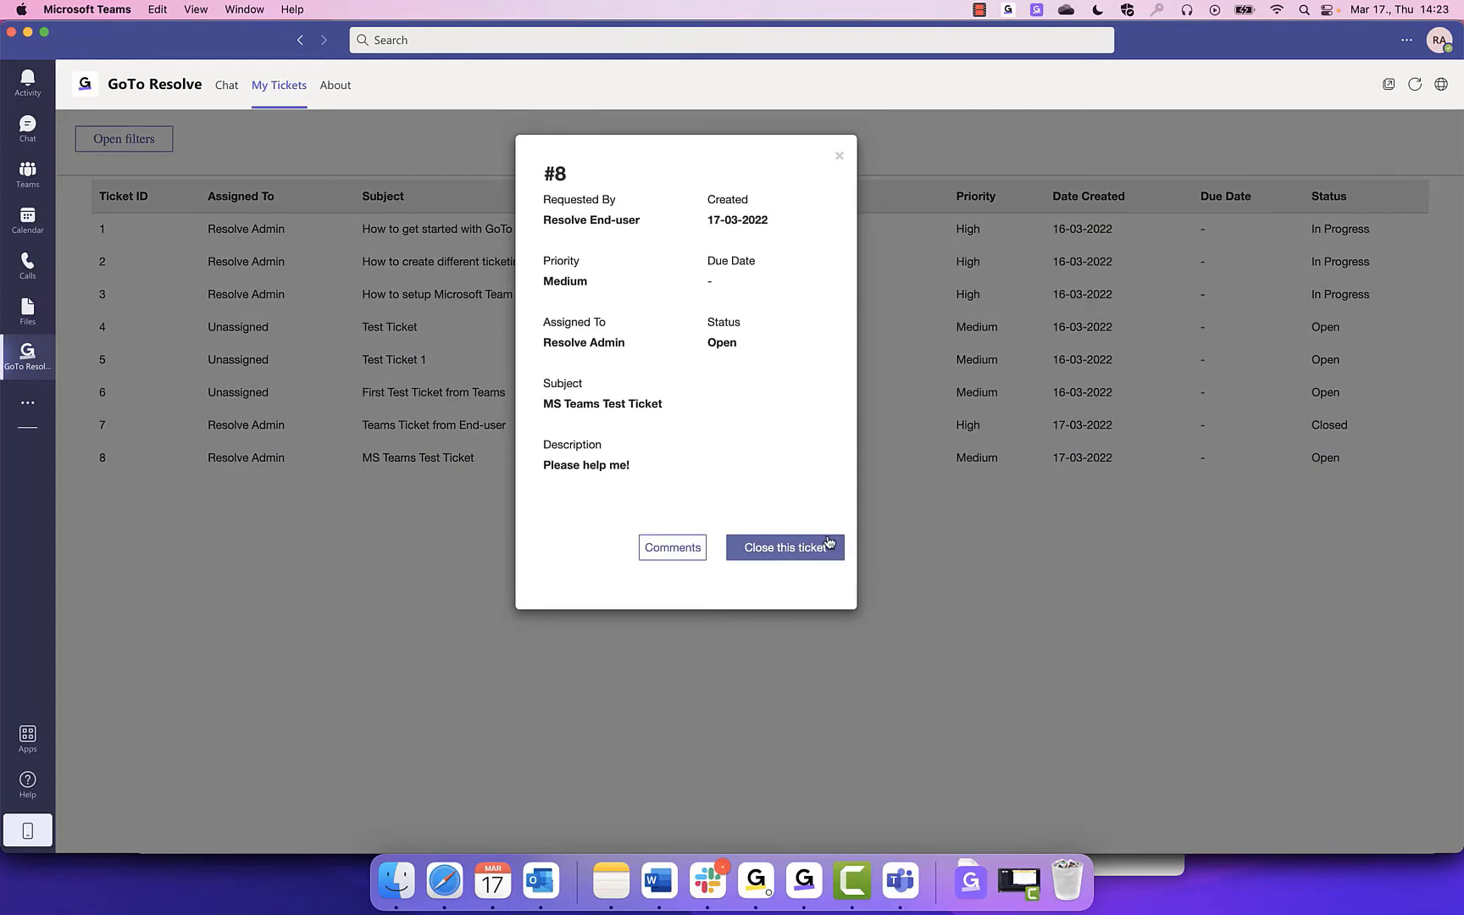
click(785, 548)
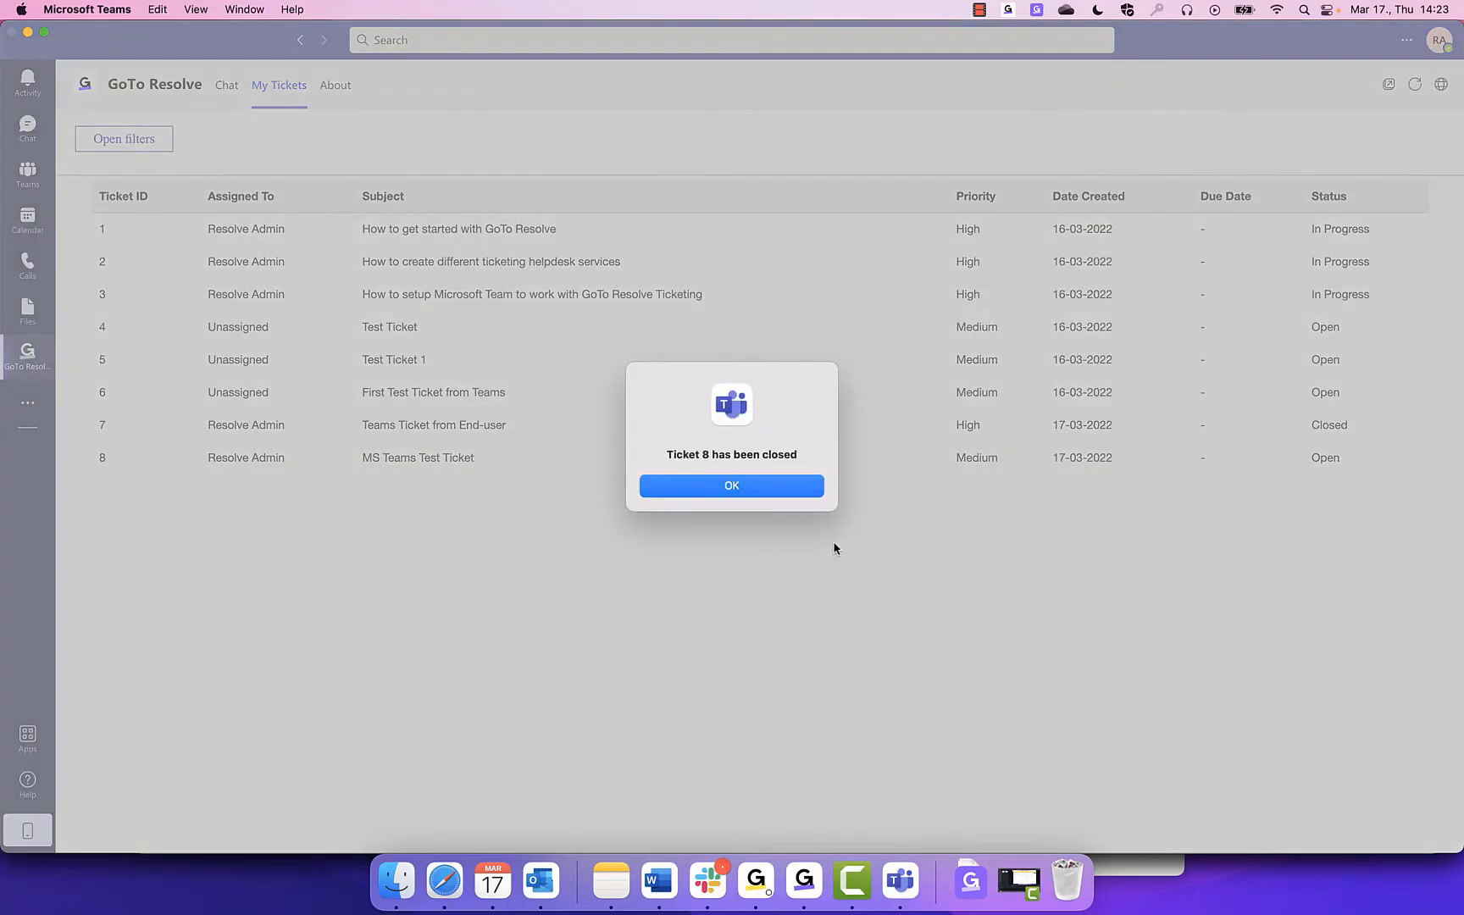
click(731, 487)
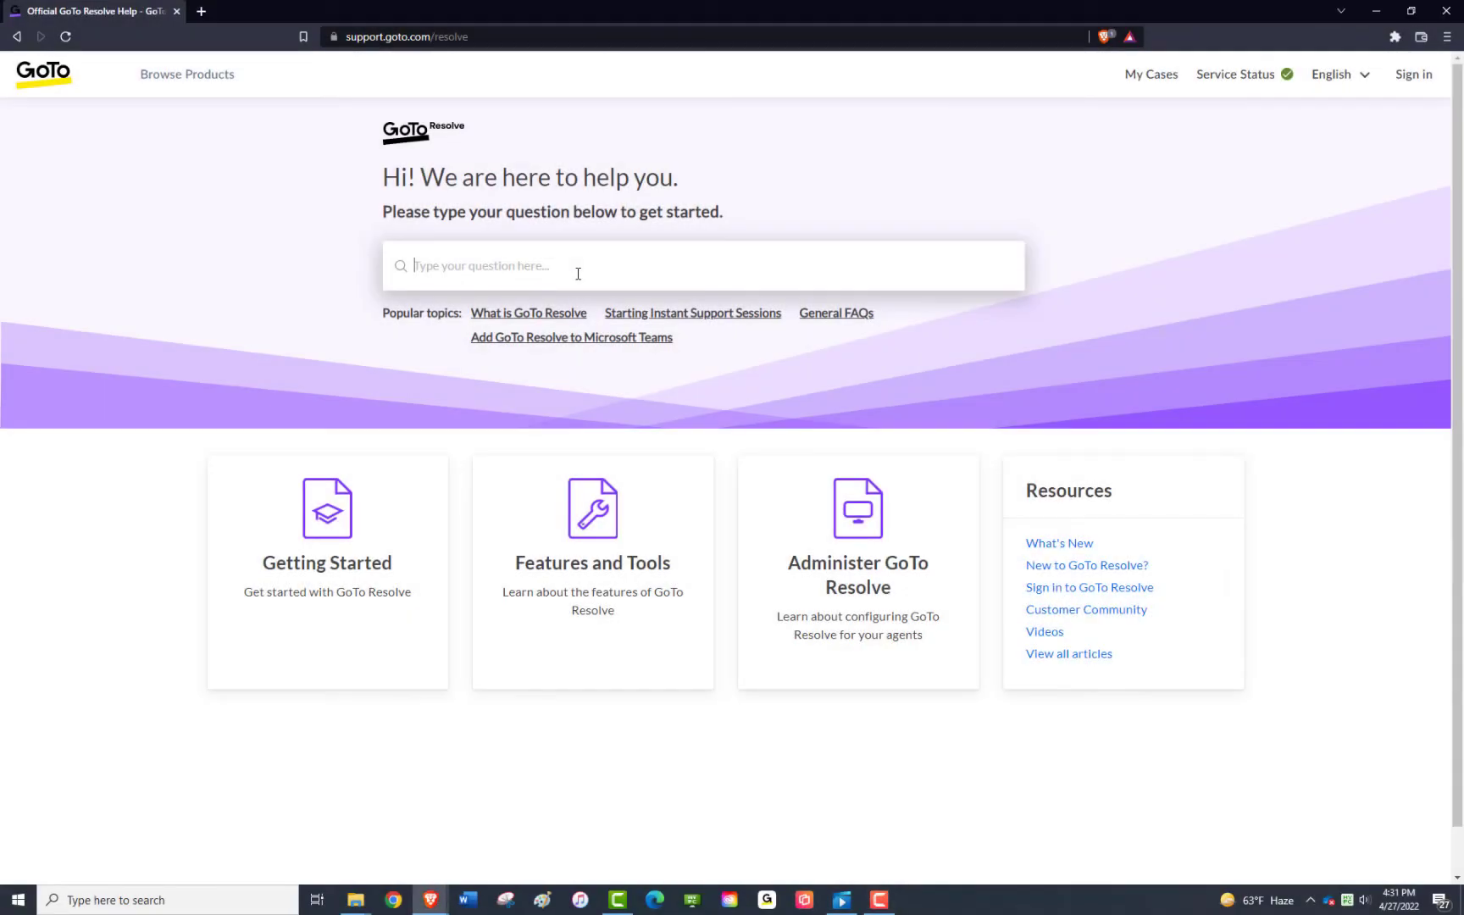
- Search GoTo Resolve Help for 'Helpdesk Console' and start its video playing
text(Helpdesk Console)
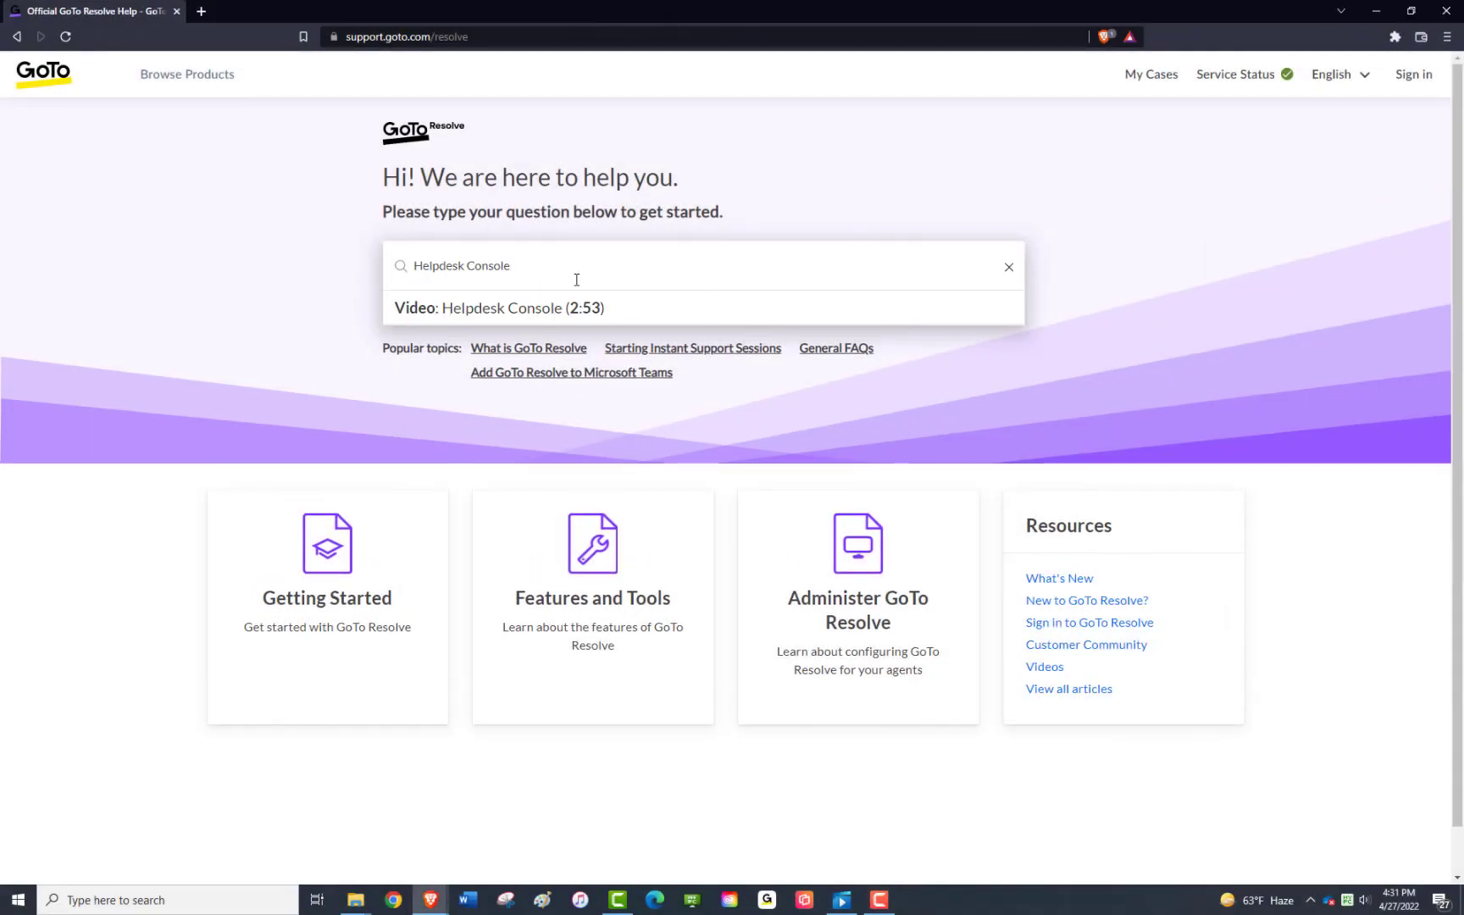
click(500, 309)
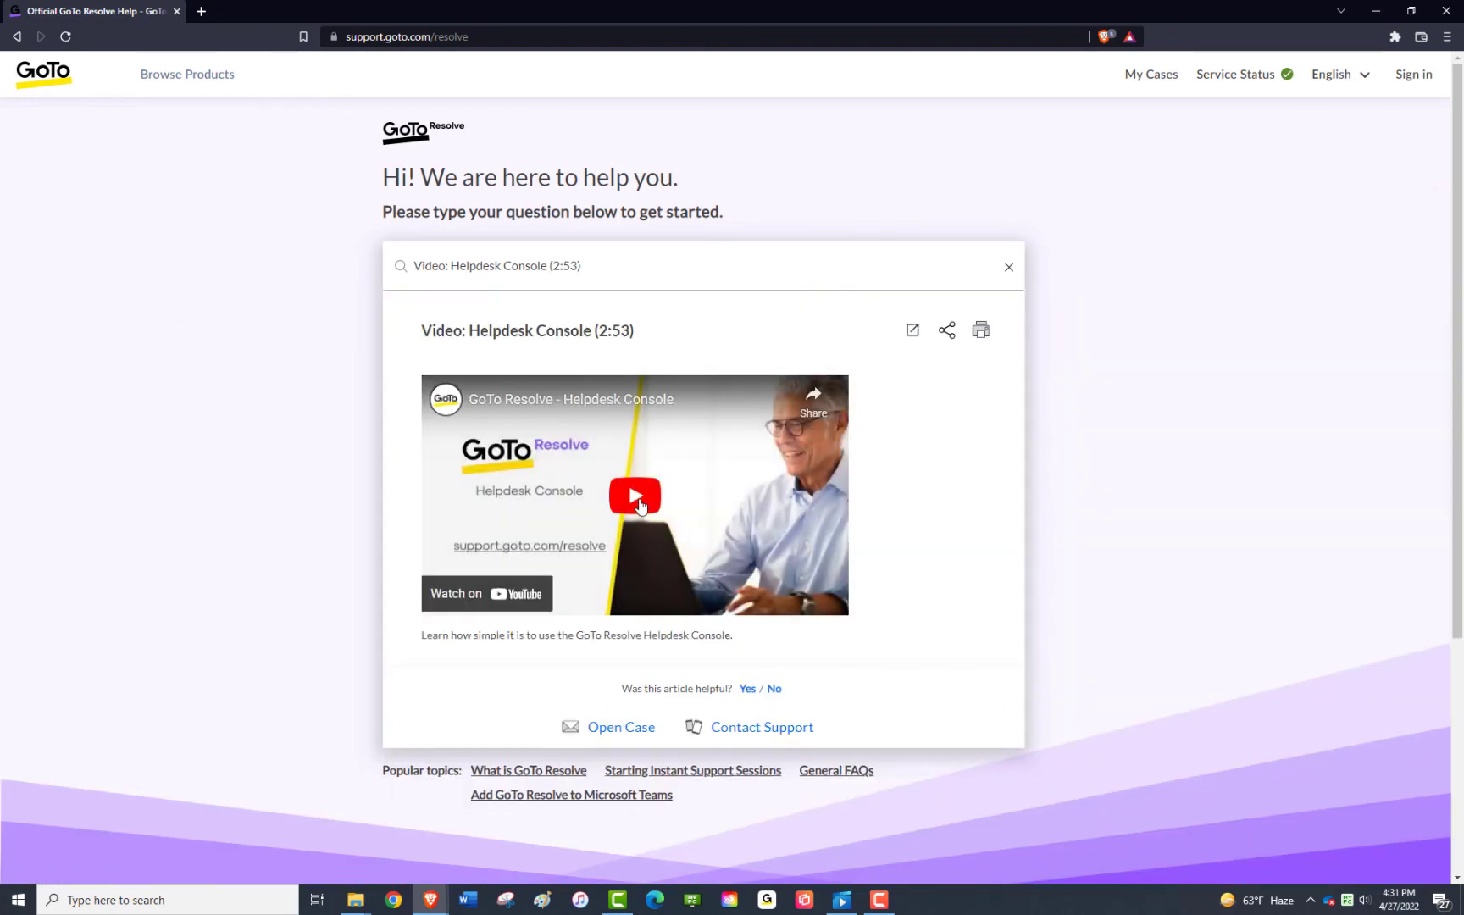
click(634, 495)
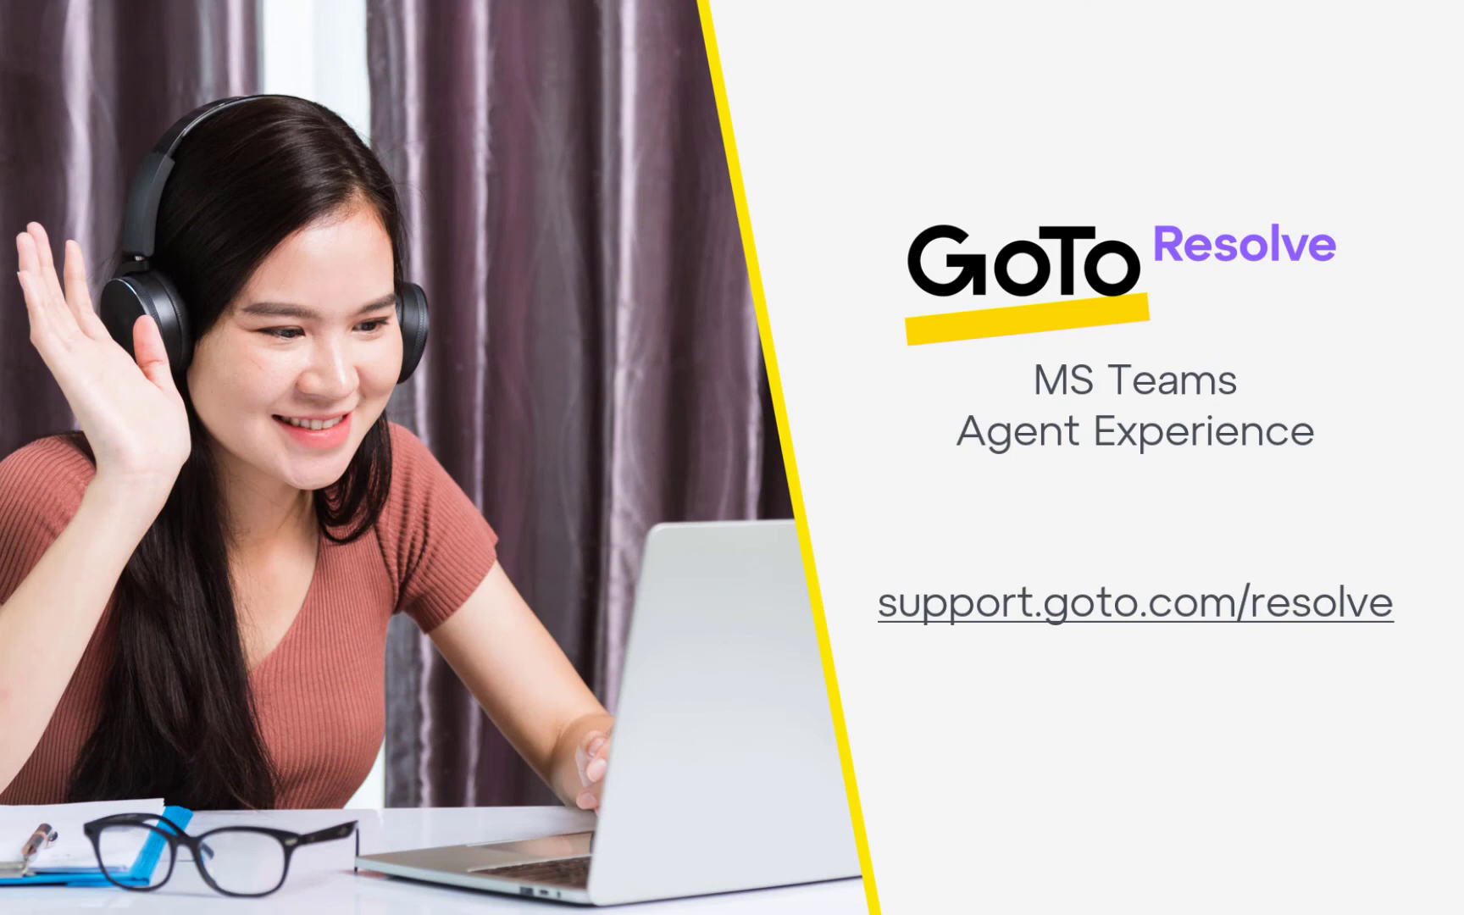